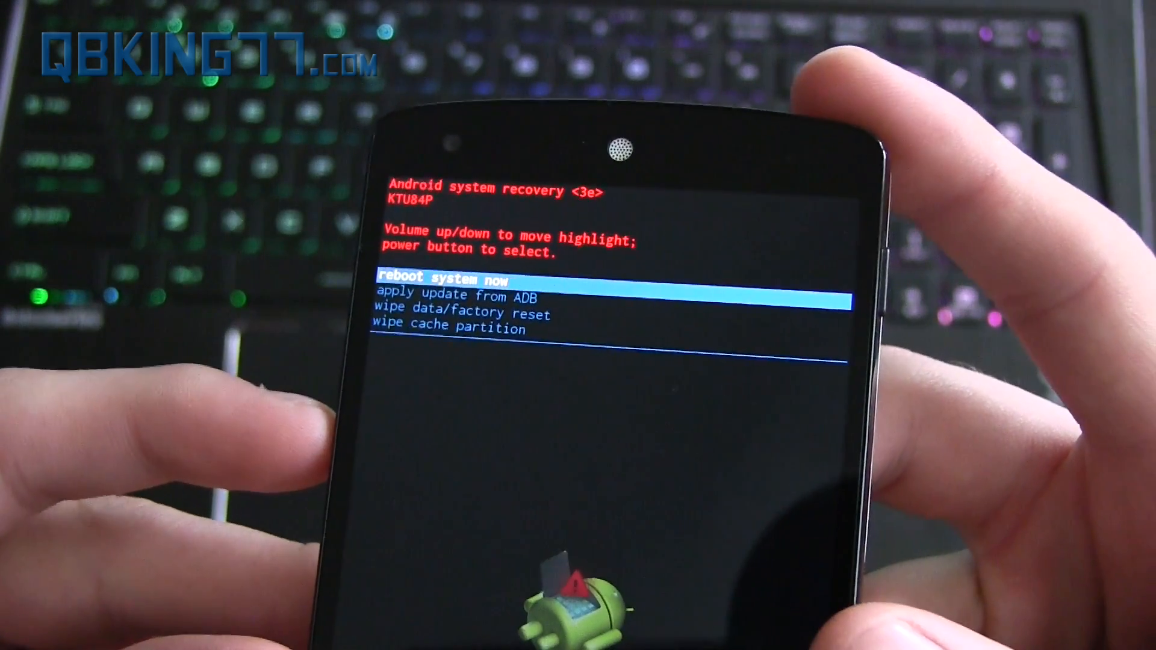
# Highlight 'apply update from ADB' in the recovery menu so the phone awaits the update.
pyautogui.press('volumedown')
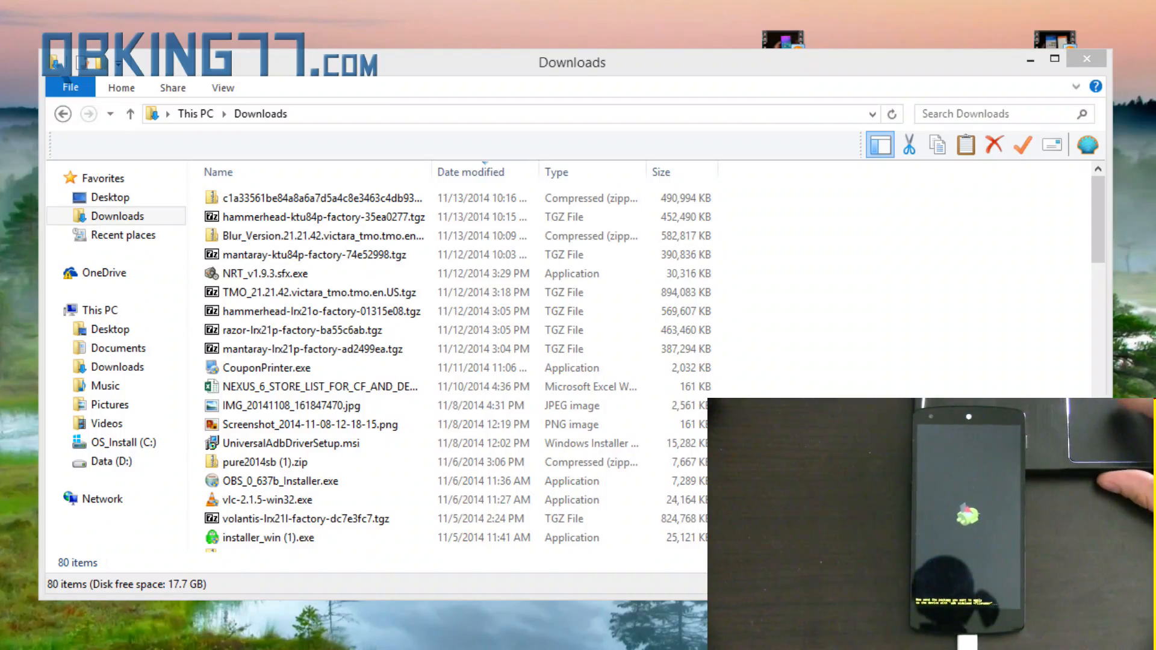
# Select the hammerhead LRX21O update zip in Downloads and reveal its full filename.
pyautogui.click(309, 197)
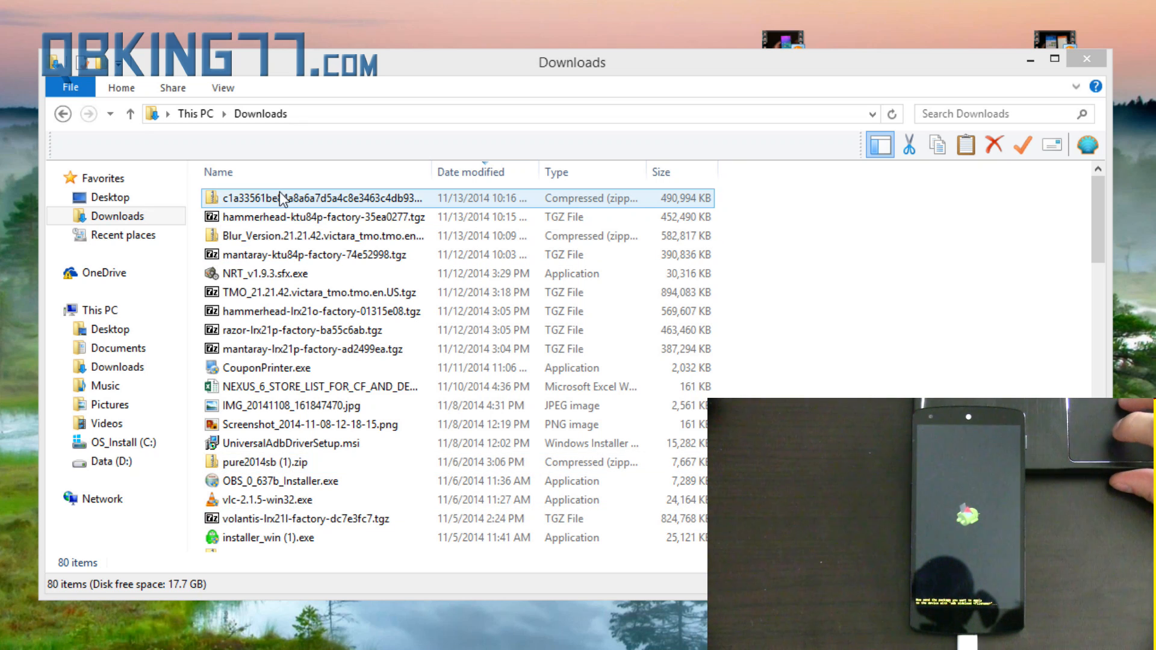
pyautogui.click(317, 199)
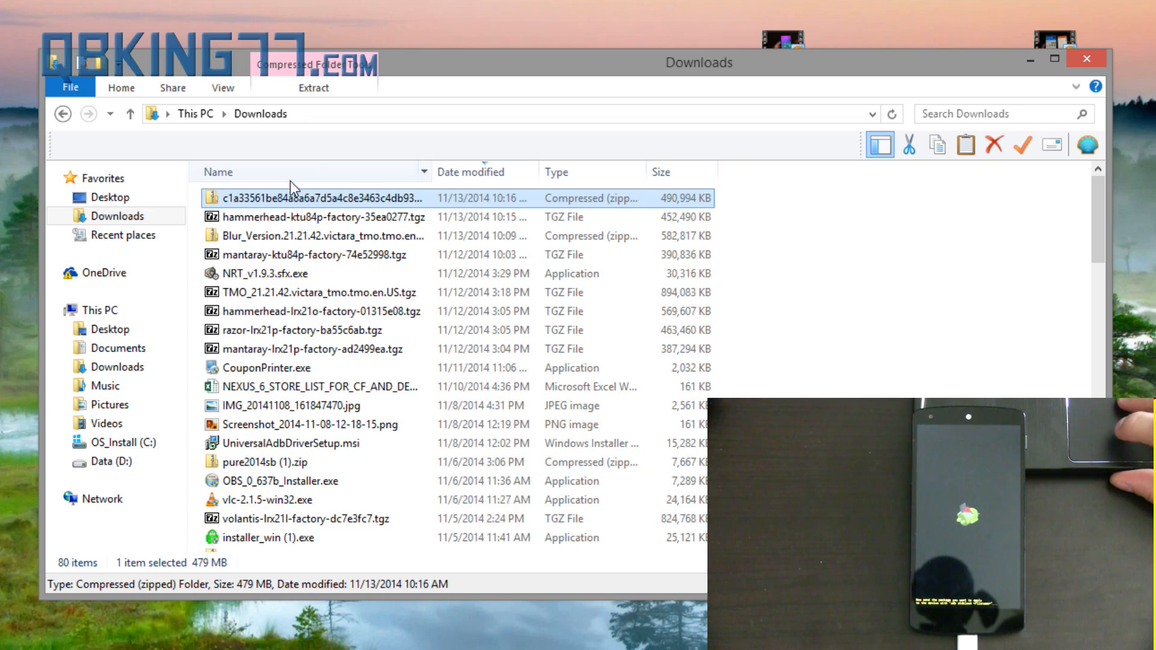
pyautogui.click(280, 198)
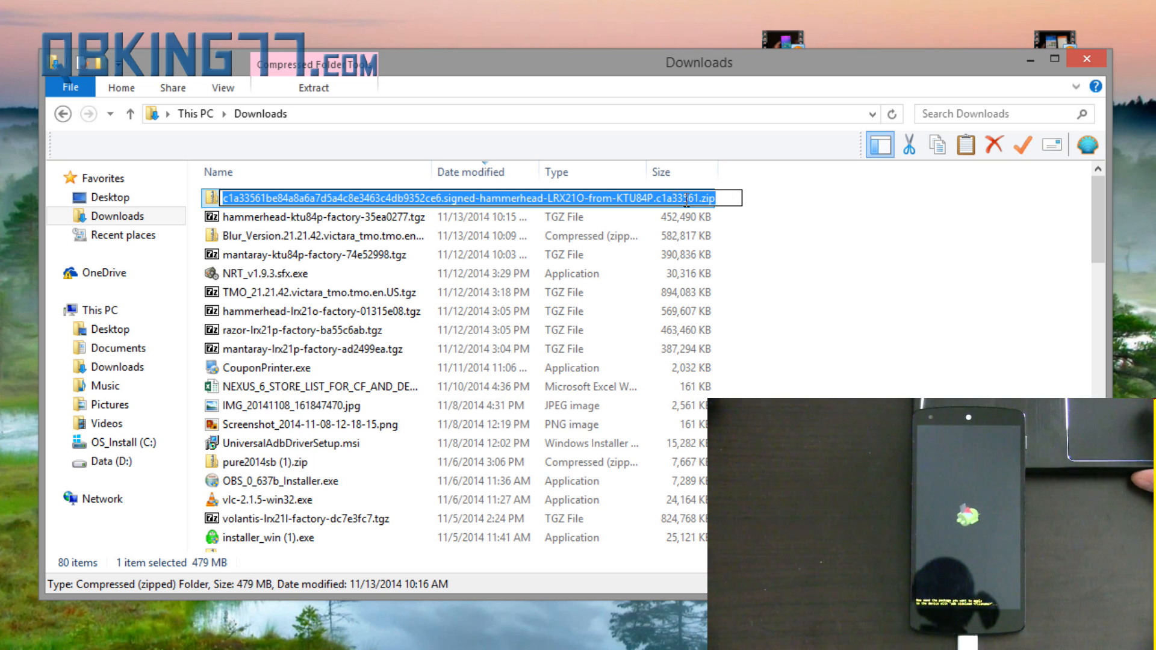
pyautogui.moveTo(773, 212)
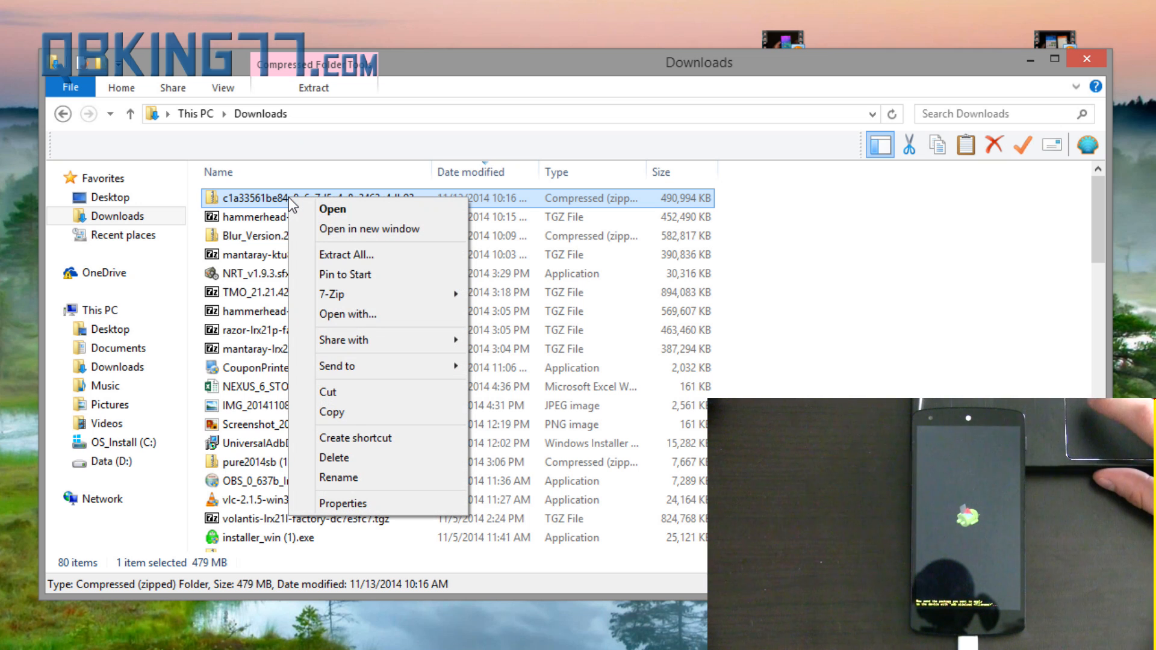
# Copy the LRX21O update zip into D:\android-sdk-windows\platform-tools.
pyautogui.click(303, 405)
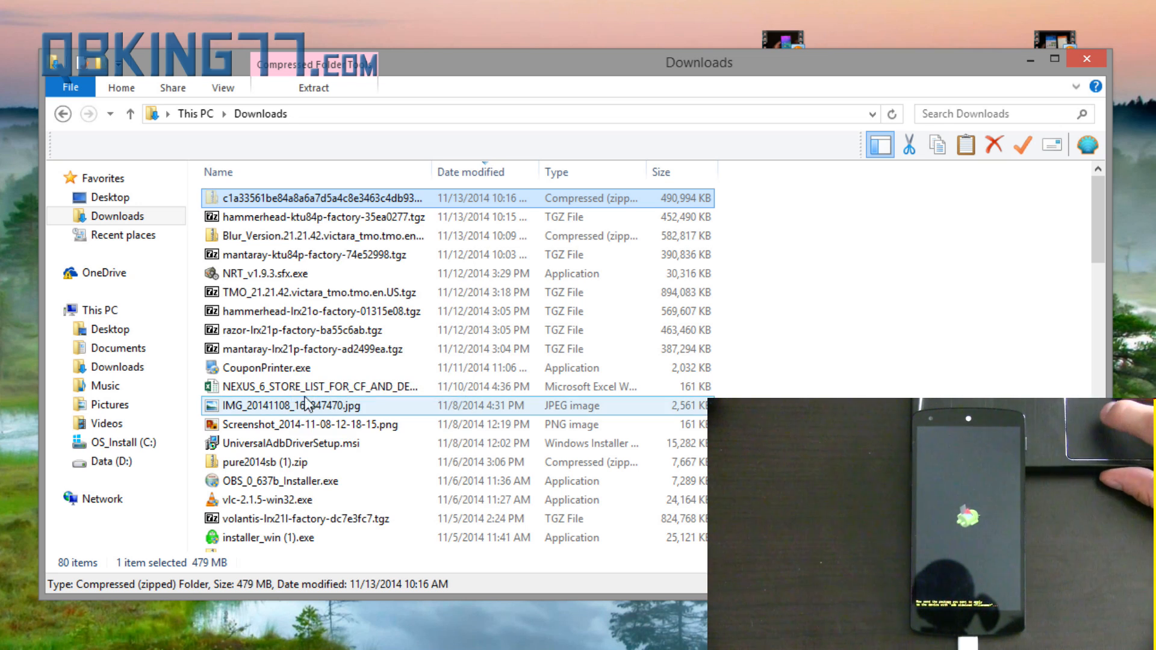
pyautogui.click(111, 461)
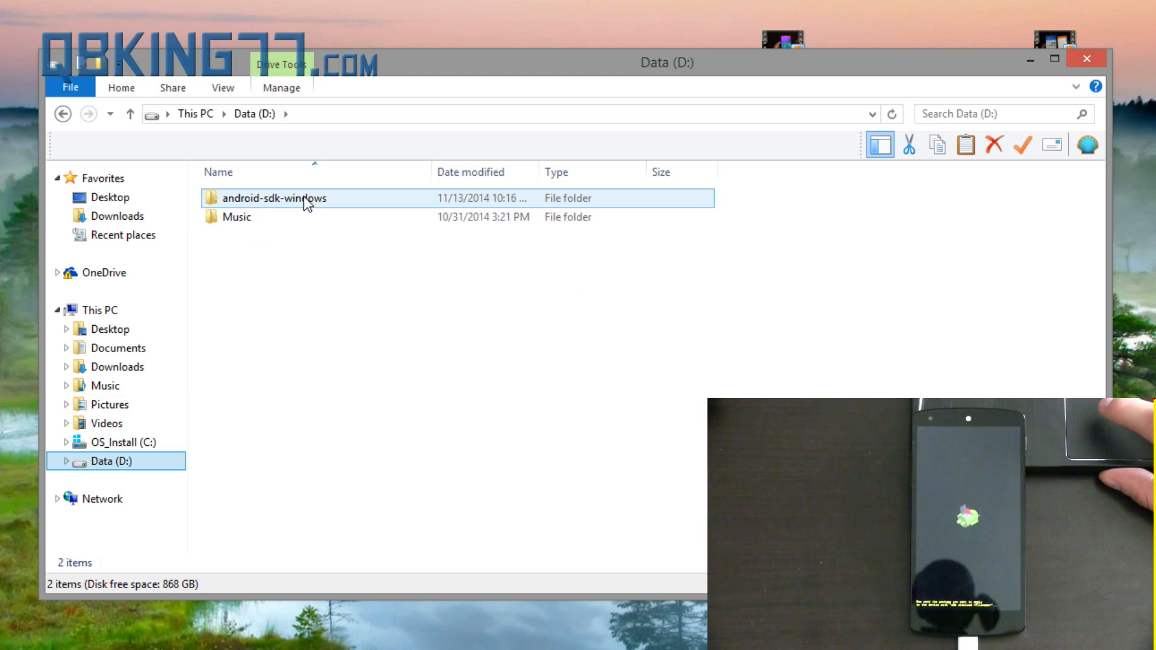
pyautogui.doubleClick(274, 199)
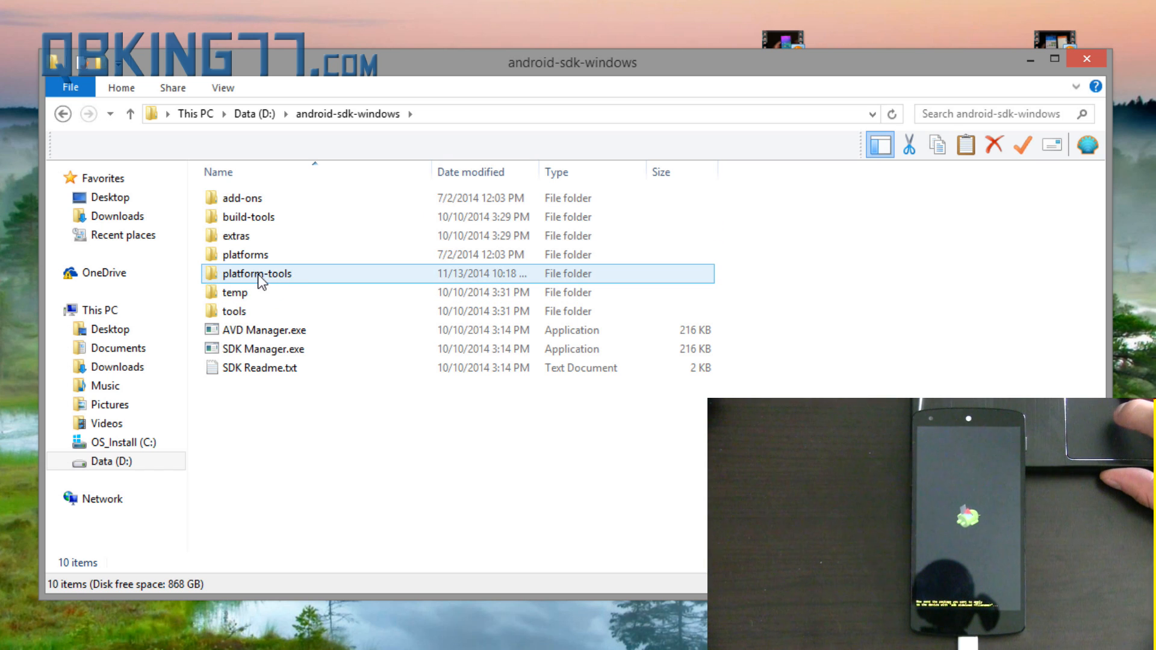
pyautogui.doubleClick(258, 274)
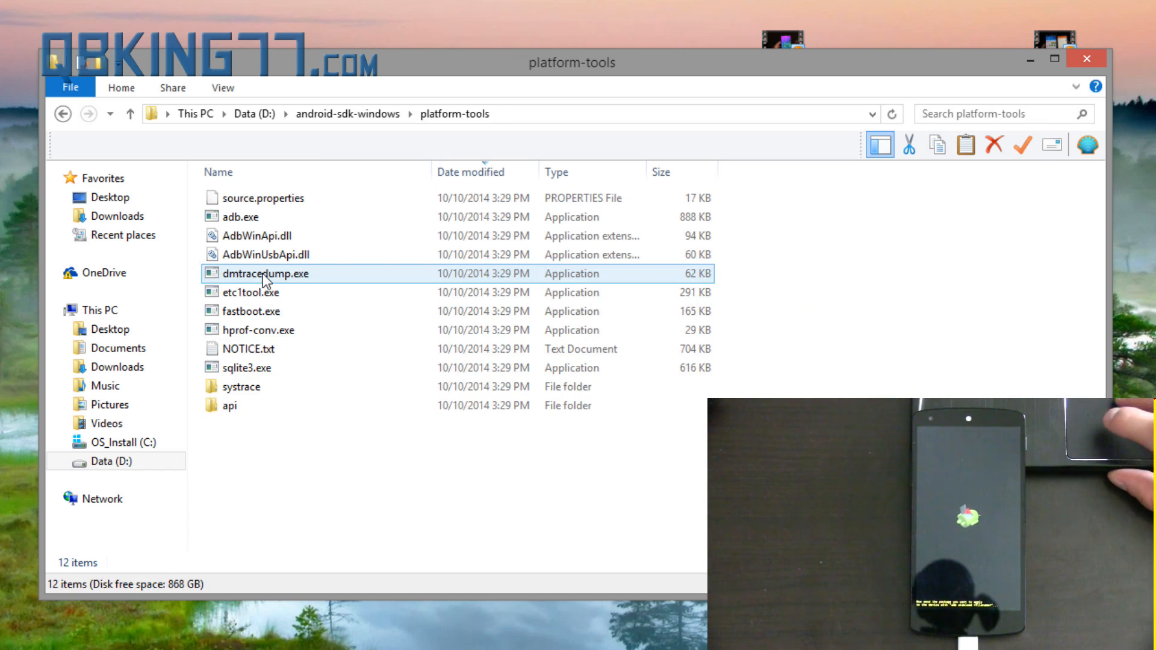
pyautogui.click(324, 448)
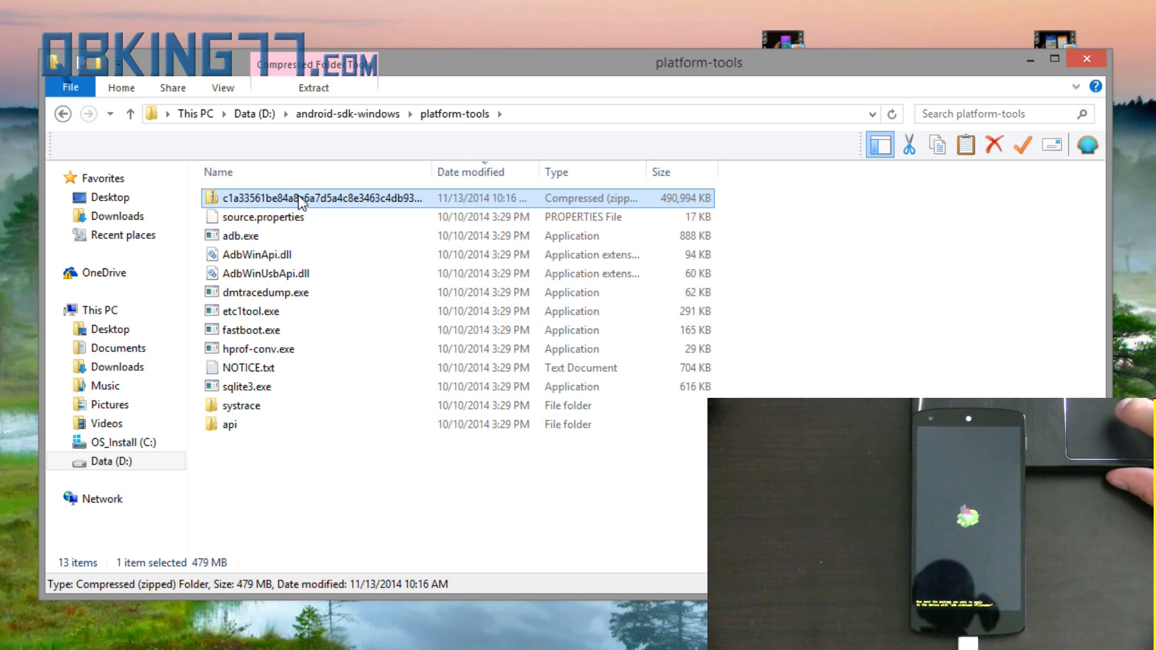
# Launch a command window at the platform-tools folder.
pyautogui.click(386, 462)
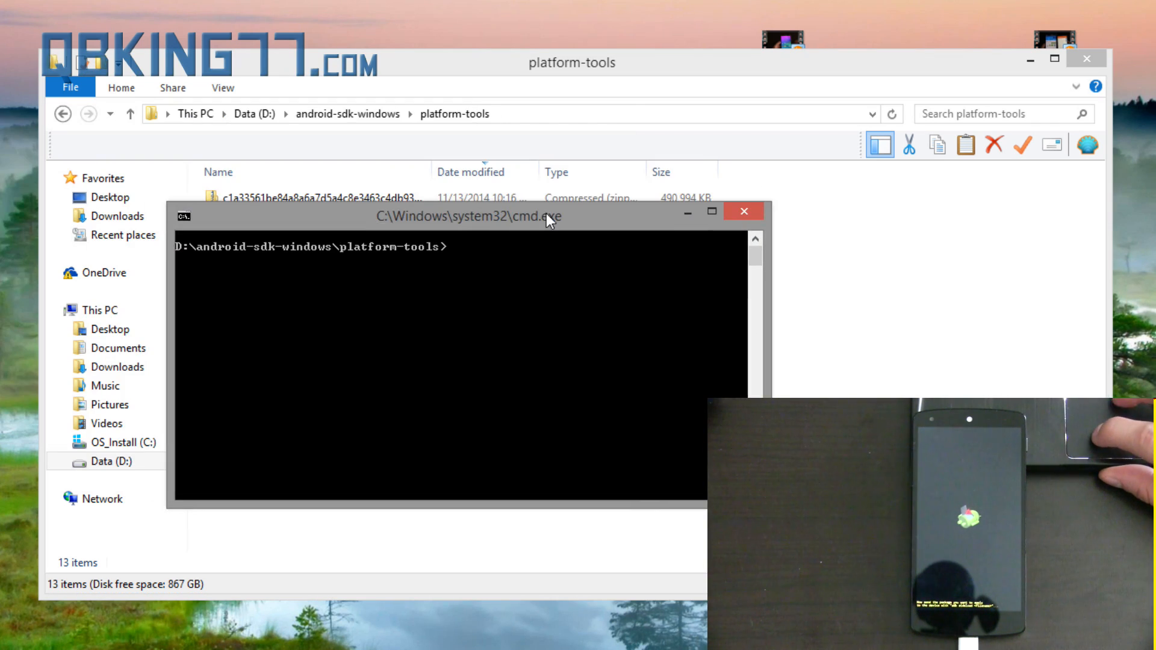
# Compose 'adb sideload' followed by the pasted LRX21O update zip filename, not yet run.
pyautogui.moveTo(469, 216); pyautogui.dragTo(429, 175)
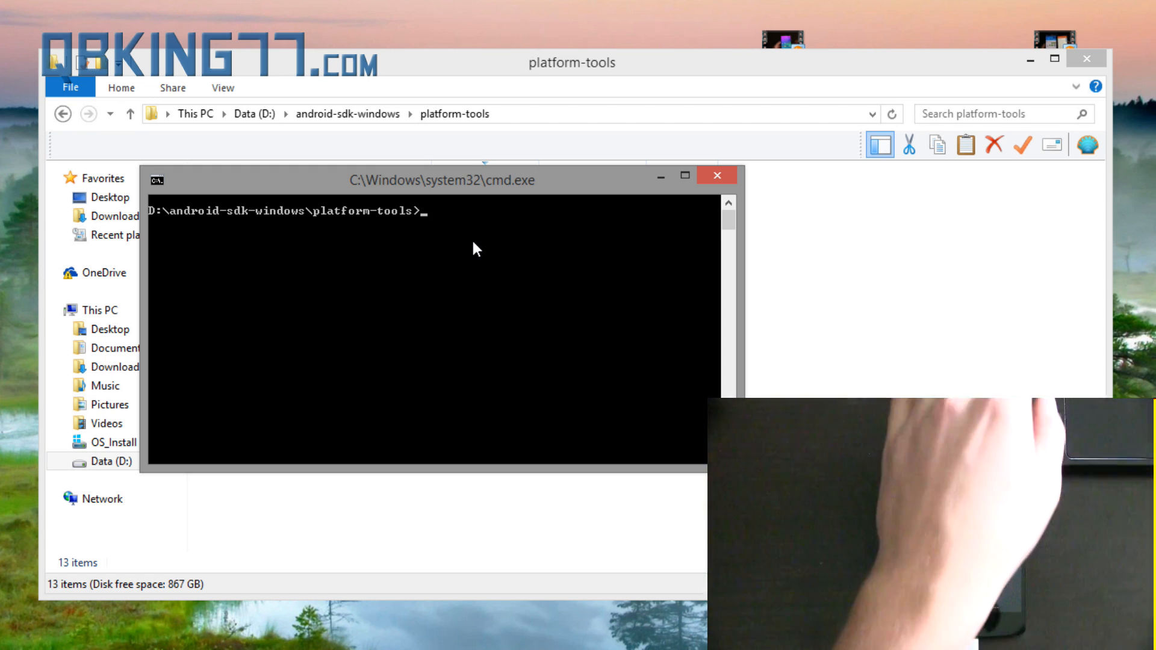
pyautogui.write('adb')
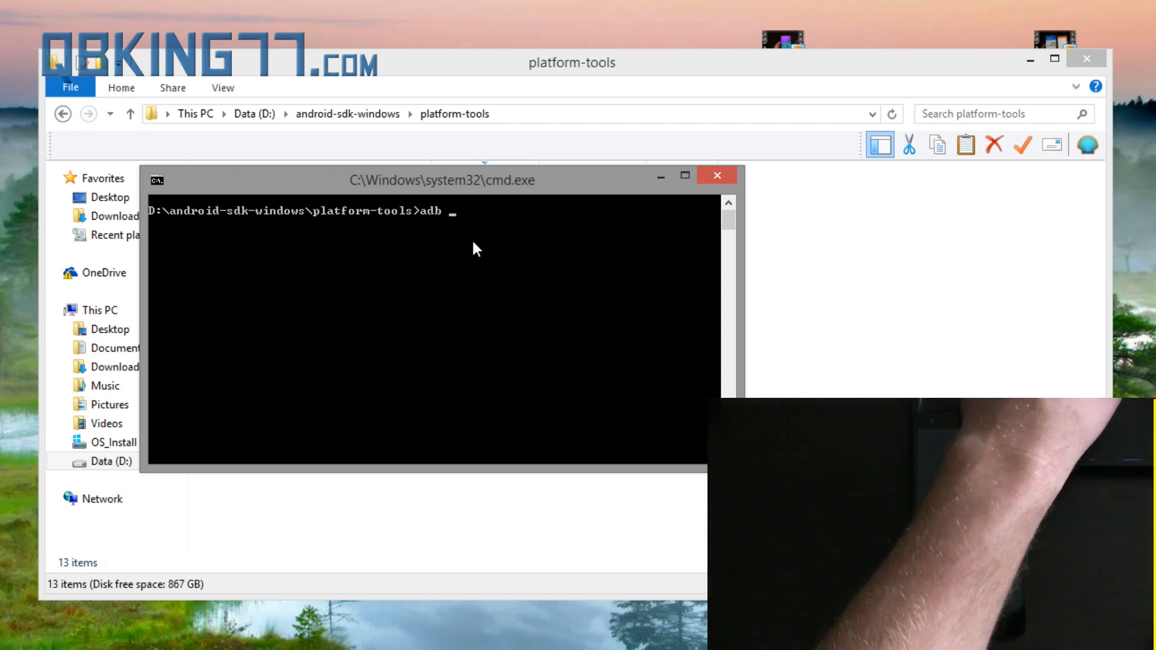
pyautogui.write('sideload')
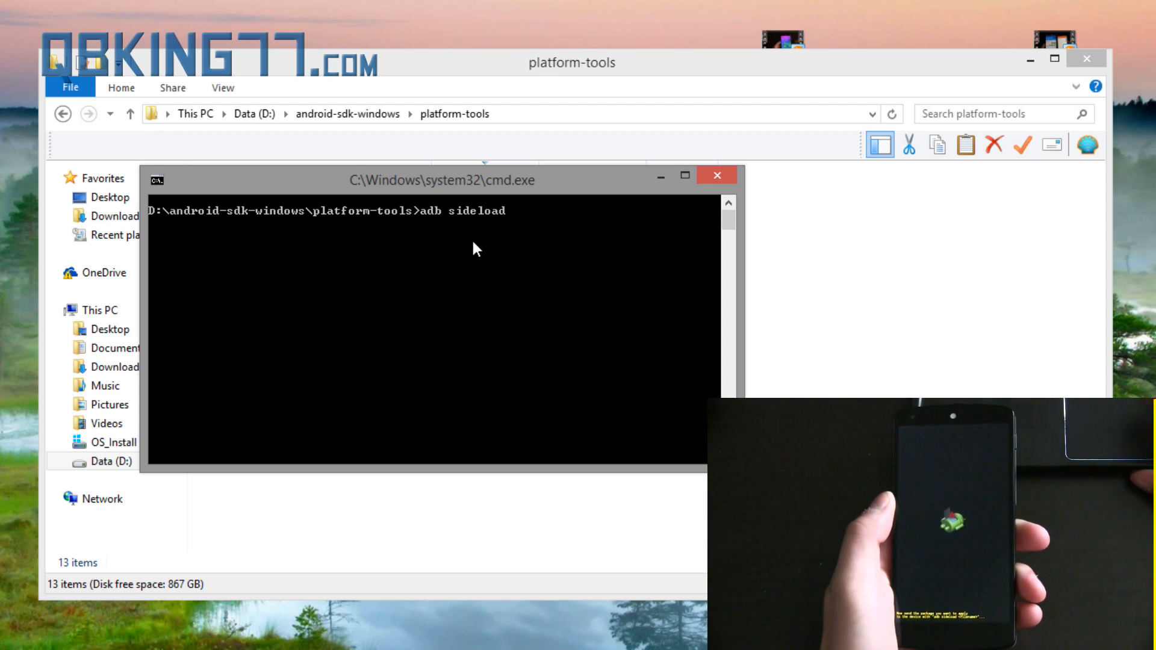
pyautogui.rightClick(442, 179)
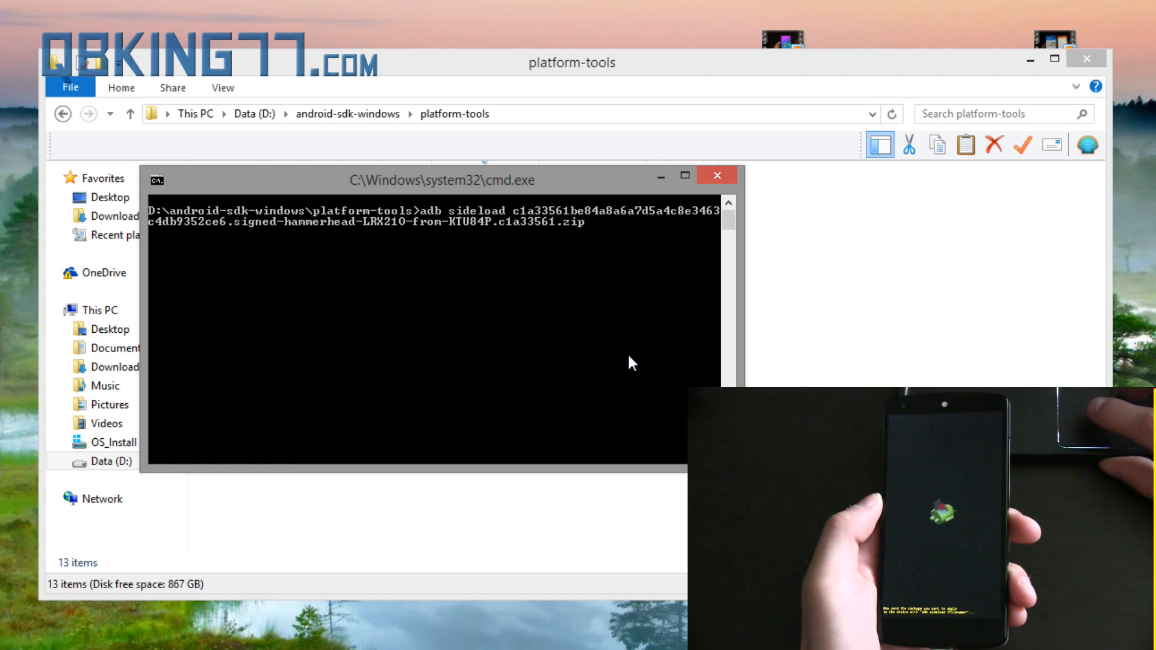
pyautogui.moveTo(554, 222)
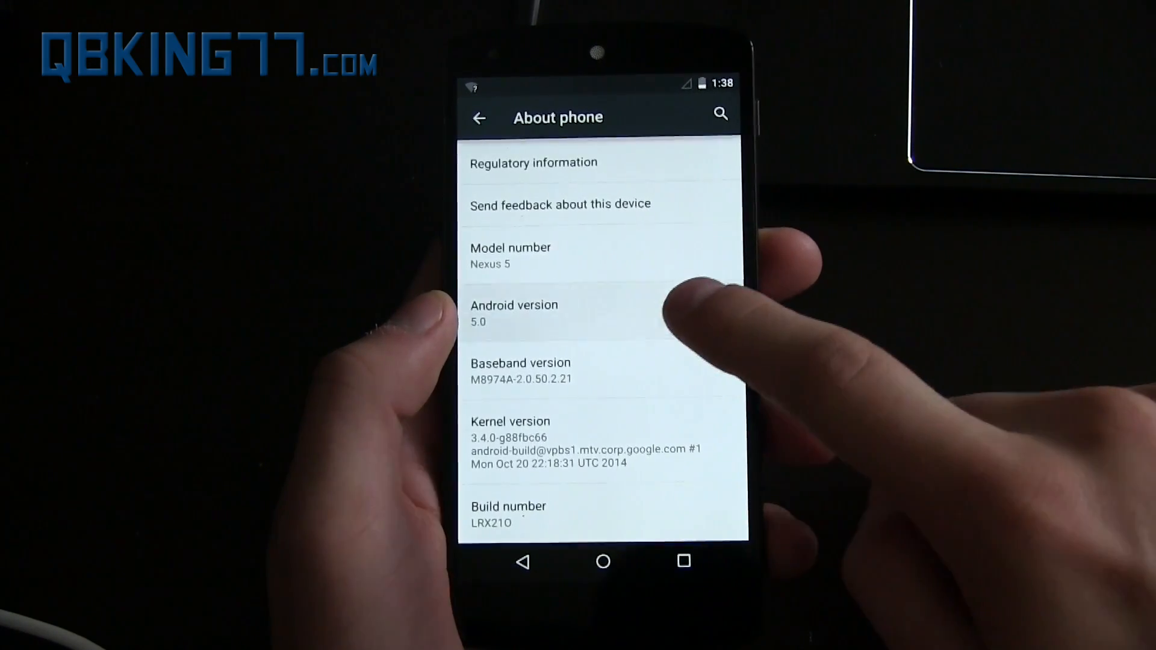
# Return to the phone's home screen after verifying Android 5.0 build LRX21O.
pyautogui.click(603, 561)
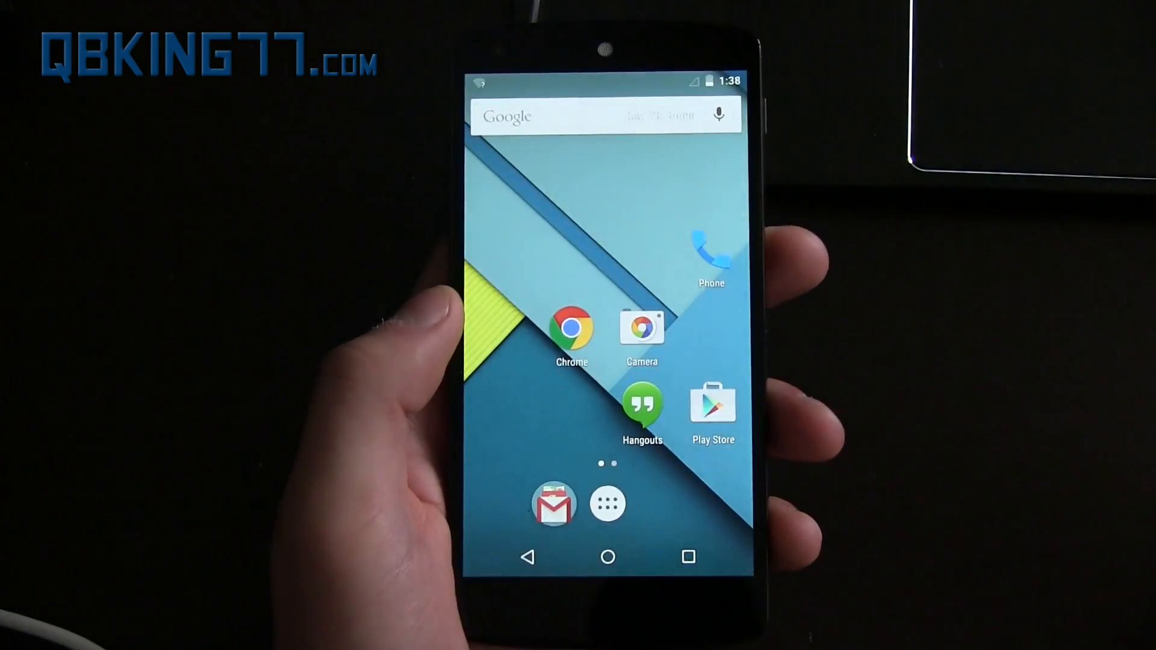